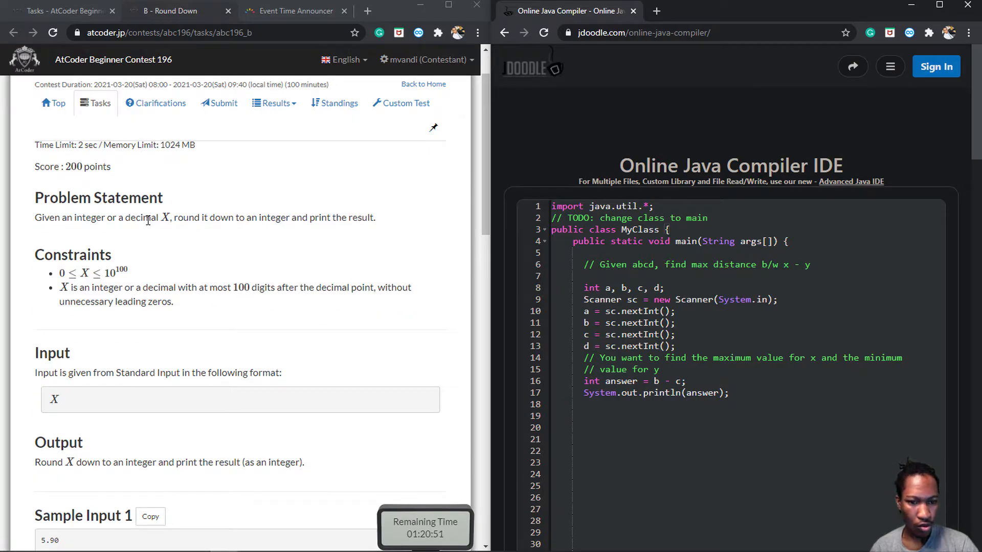
Cut the old variables and start a Math() call on line 13 for Round Down.
{"action": "double_click", "coordinate": [90, 217]}
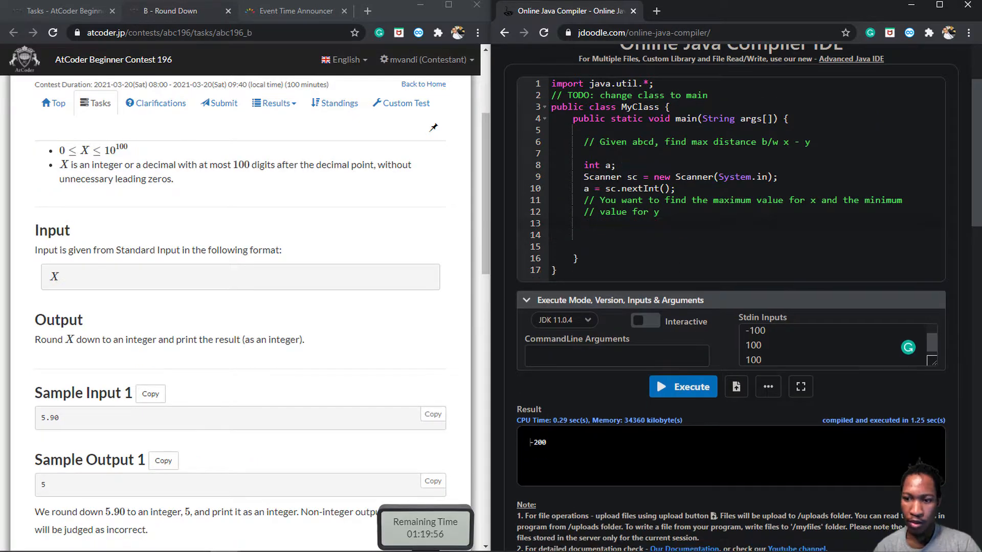
{"action": "type", "text": "Math.floor"}
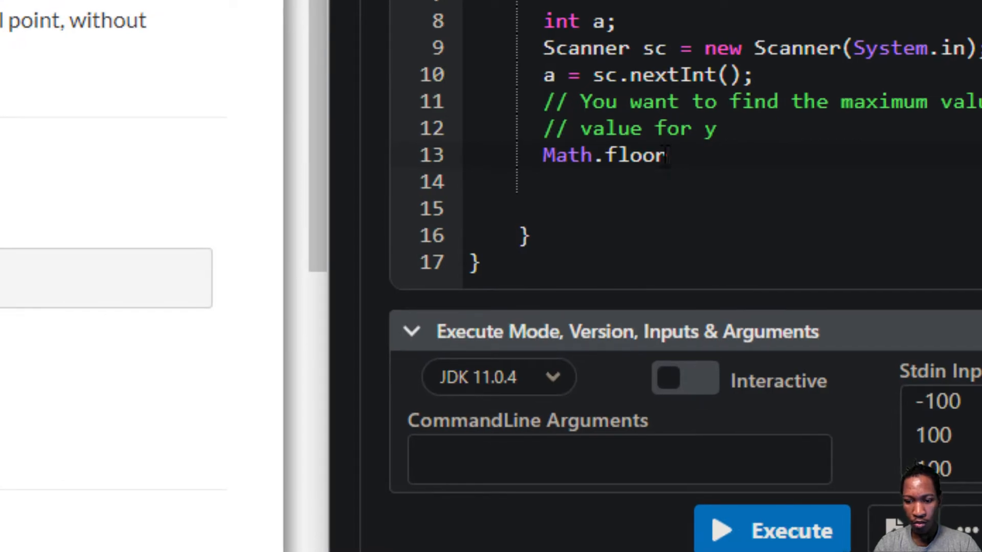
{"action": "type", "text": "()"}
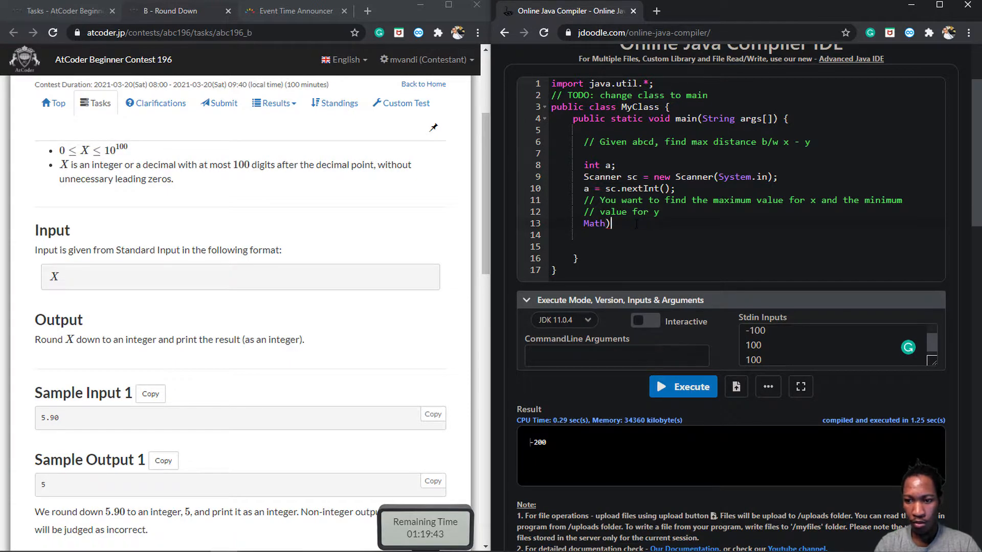
Declare int rd using Math.floor on the read value as a first rounding attempt.
{"action": "type", "text": "int"}
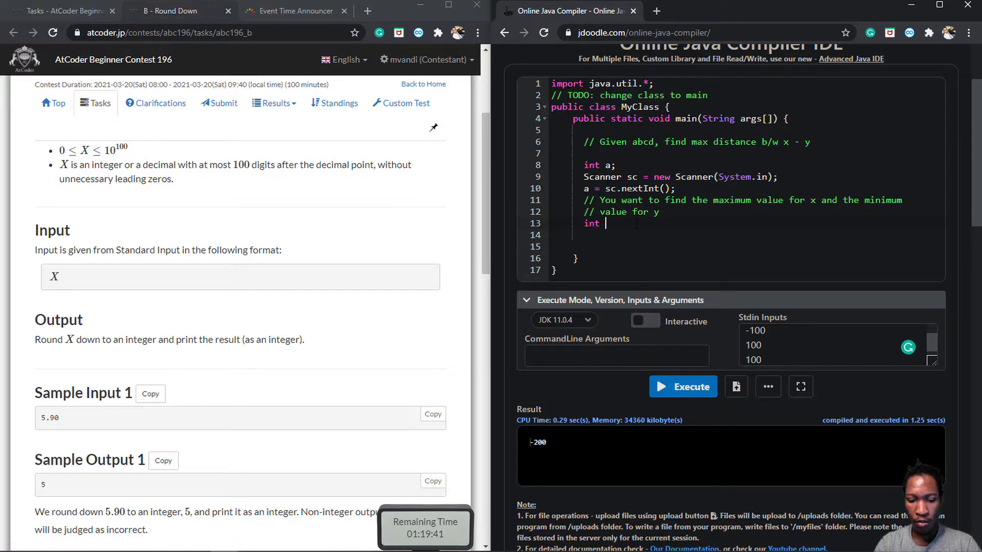
{"action": "type", "text": "round"}
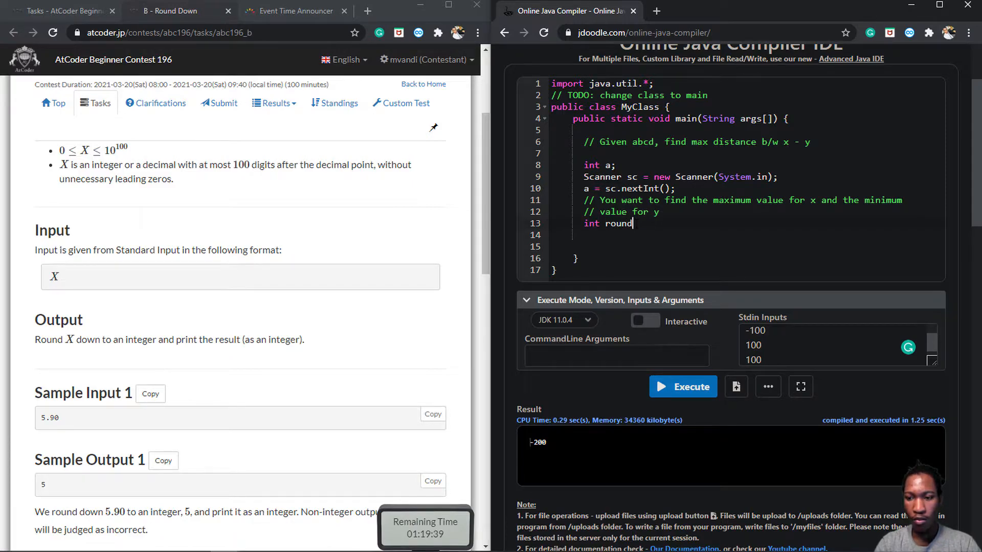
{"action": "key", "text": "Backspace"}
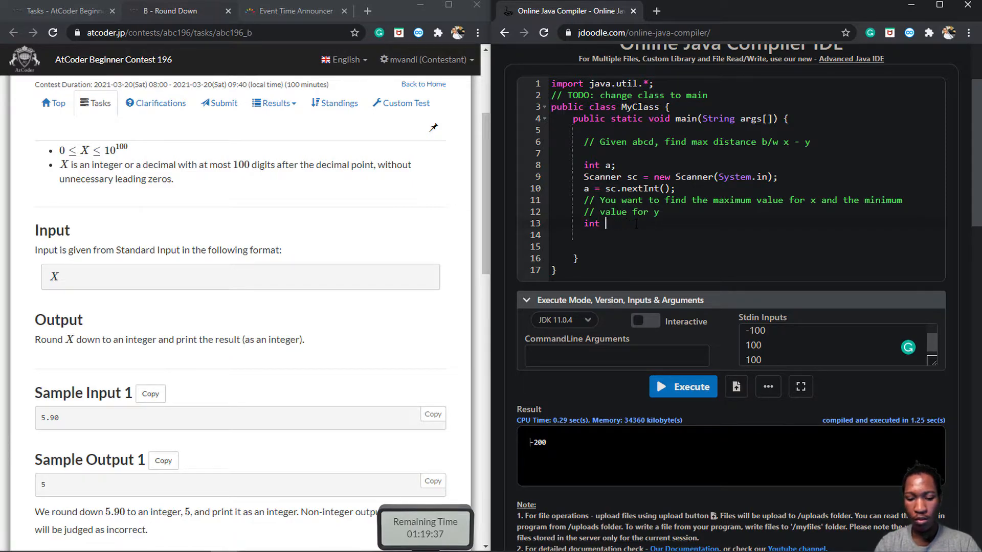
{"action": "type", "text": "rd = Lmat"}
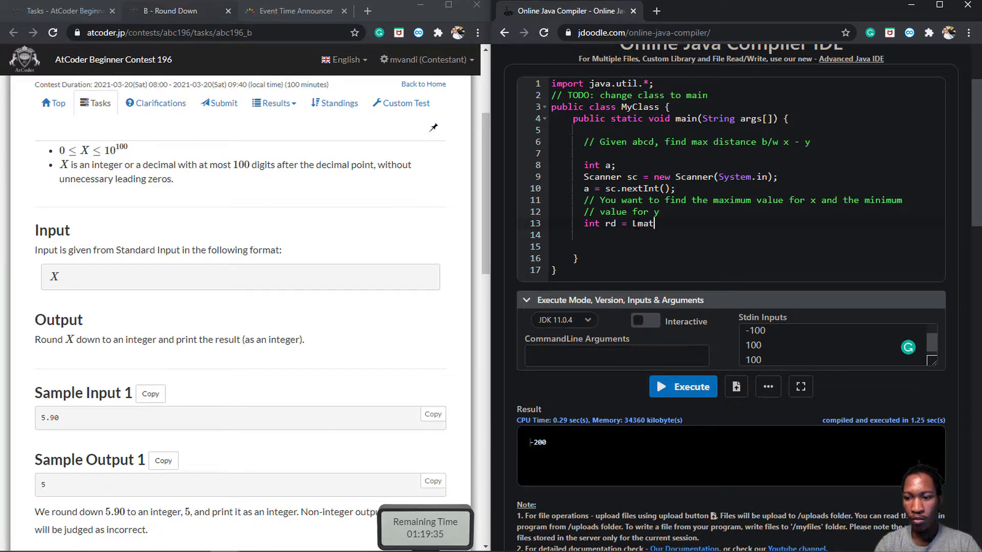
{"action": "type", "text": "Math."}
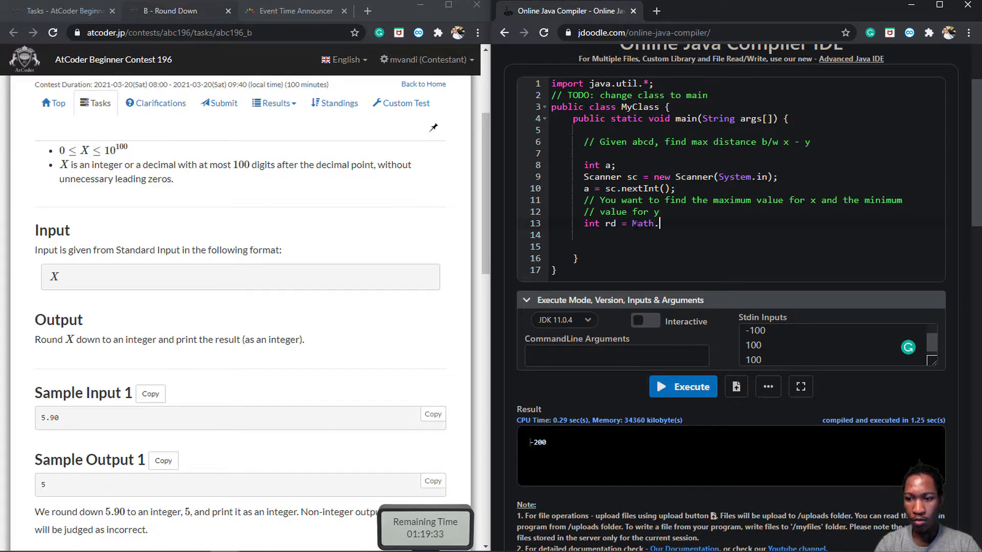
{"action": "type", "text": "floor()"}
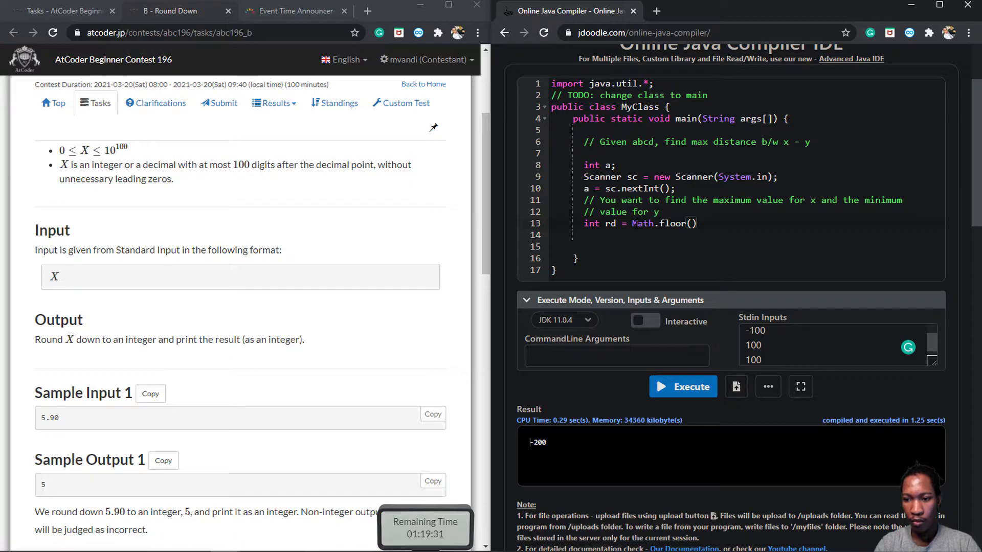
{"action": "type", "text": "1"}
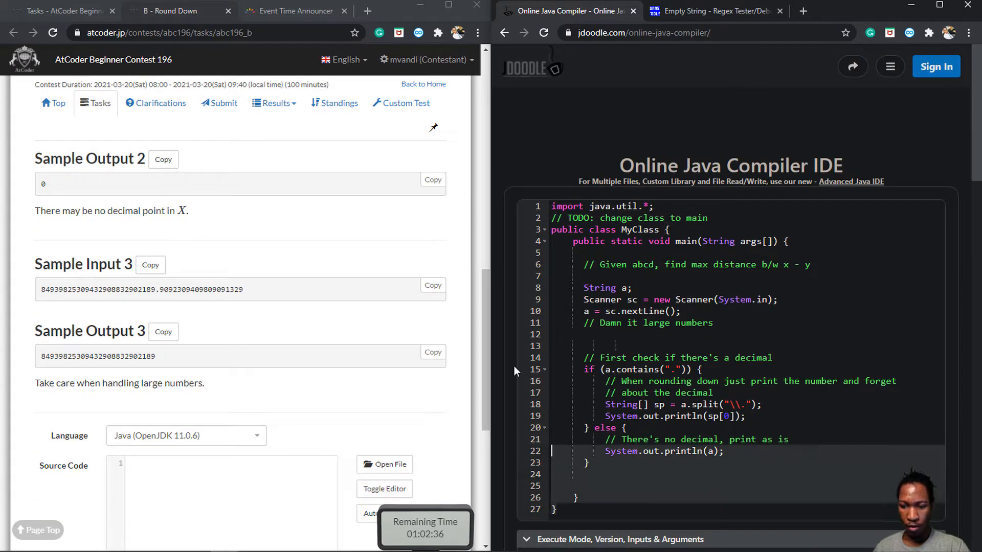
Paste the Round Down code into AtCoder's Source Code box and submit it.
{"action": "scroll", "scroll_direction": "down", "scroll_amount": 3}
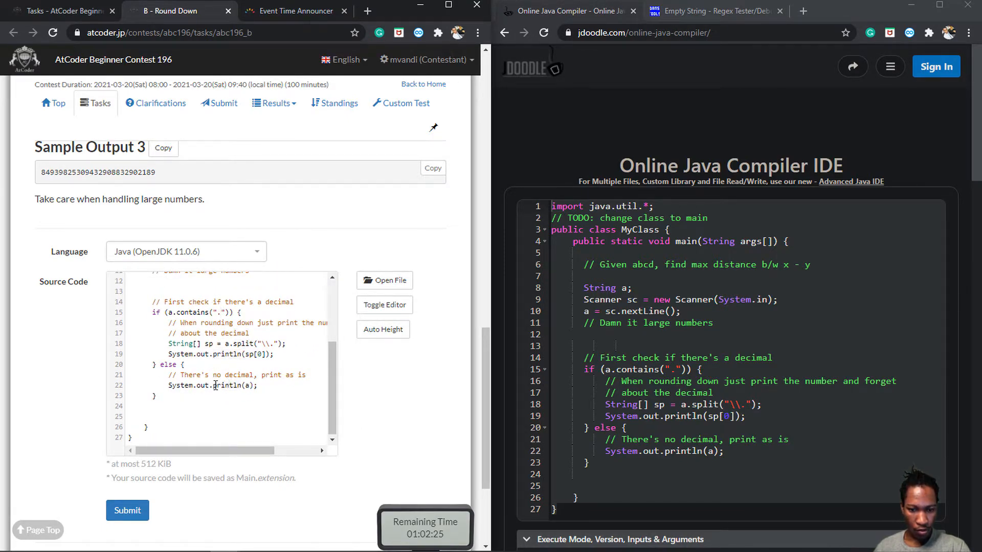
{"action": "scroll", "scroll_direction": "up", "scroll_amount": 3}
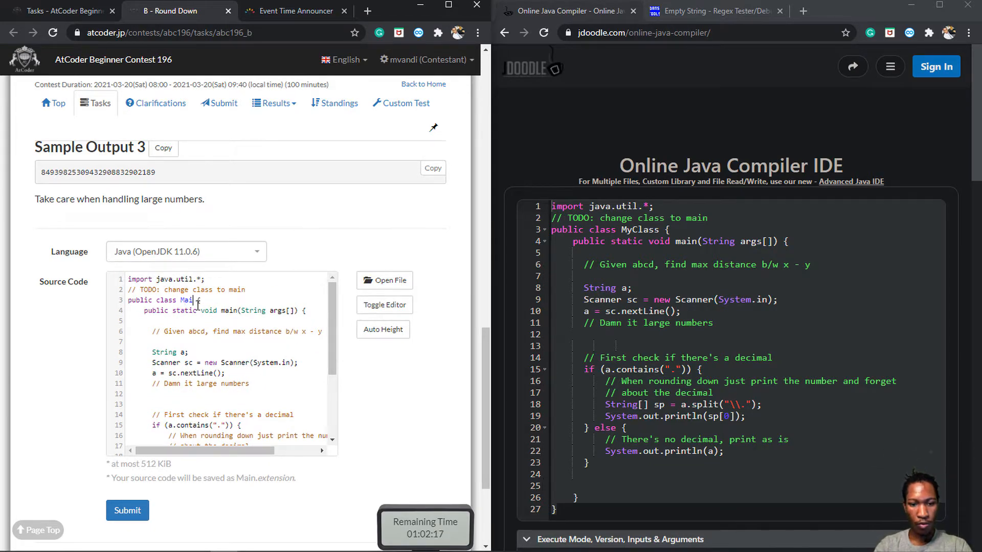
{"action": "scroll", "scroll_direction": "down", "scroll_amount": 3}
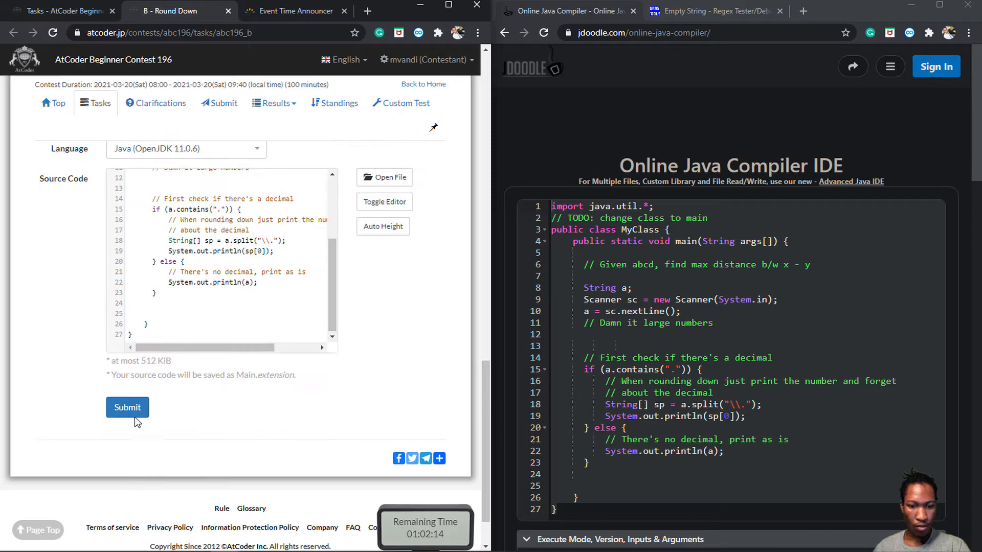
{"action": "left_click", "coordinate": [127, 408]}
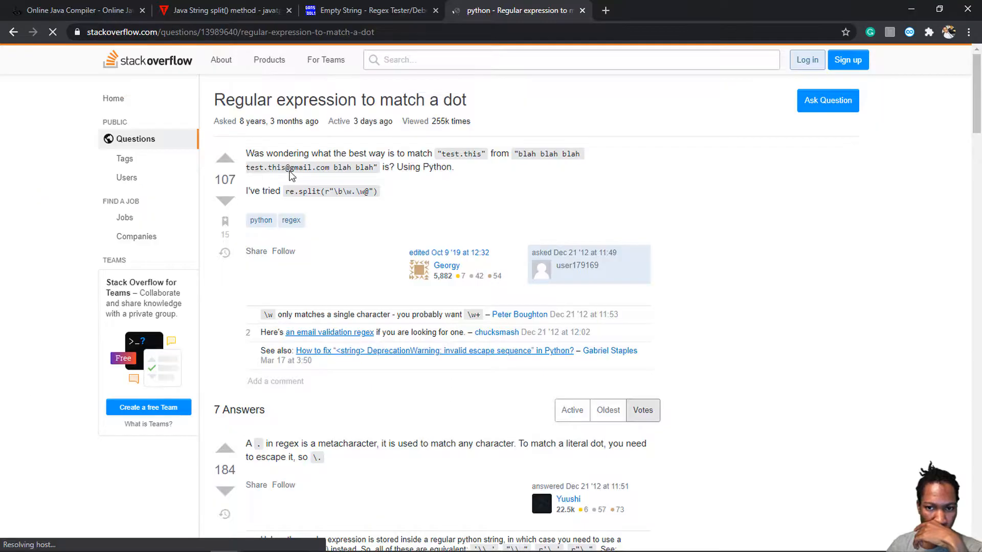
Read the Stack Overflow answers on matching a literal dot, then close that page.
{"action": "scroll", "scroll_direction": "down", "scroll_amount": 3}
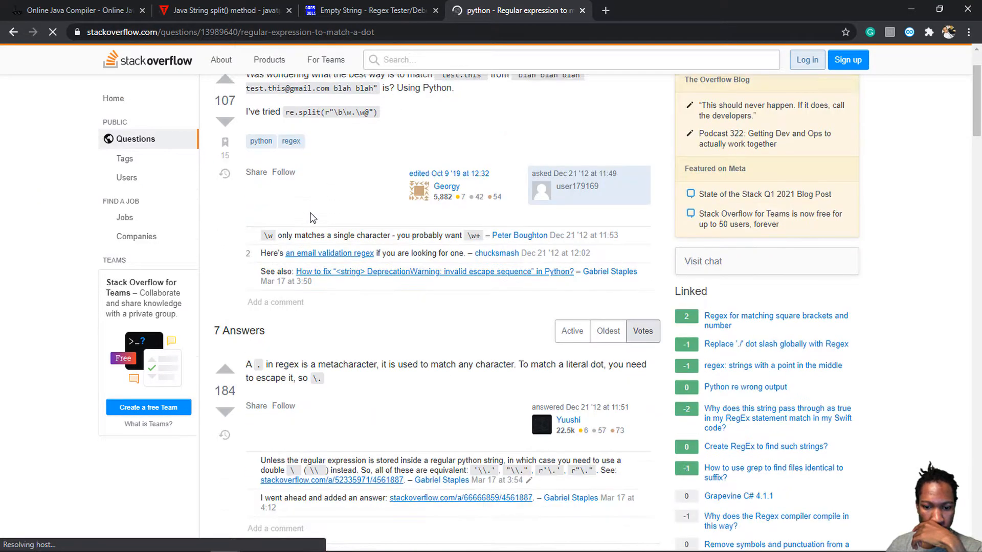
{"action": "scroll", "scroll_direction": "down", "scroll_amount": 3}
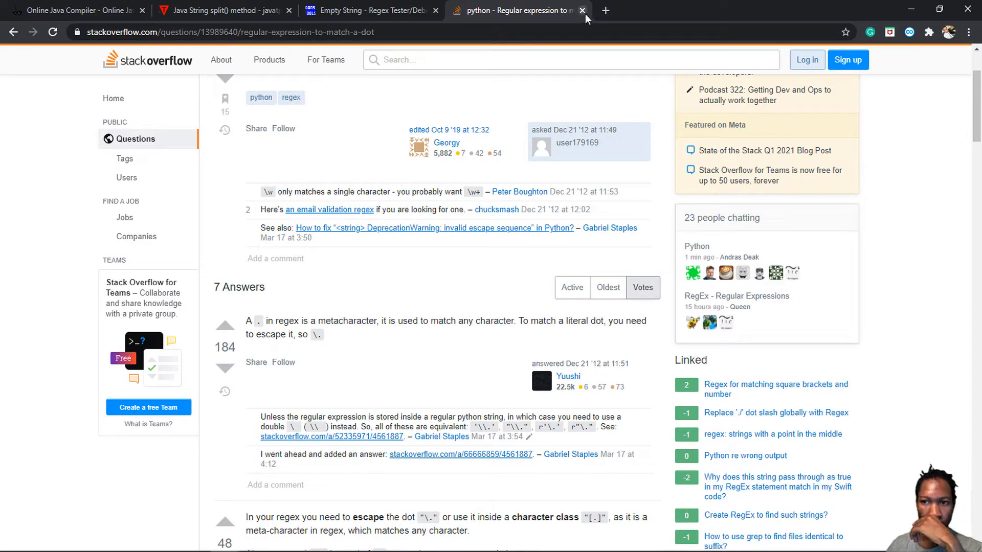
{"action": "left_click", "coordinate": [582, 10]}
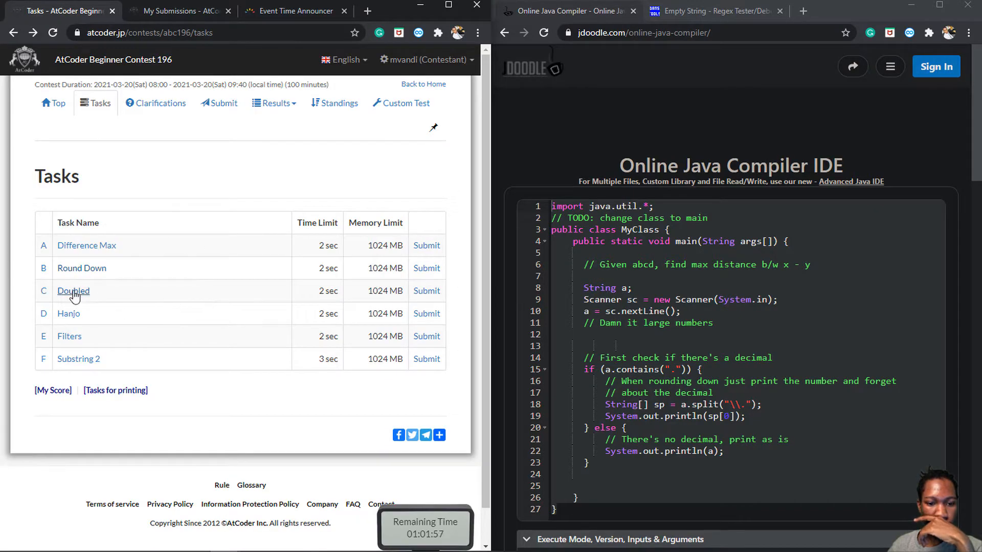
Open C - Doubled in a new tab, glance at My Submissions, and read its constraints.
{"action": "right_click", "coordinate": [73, 291]}
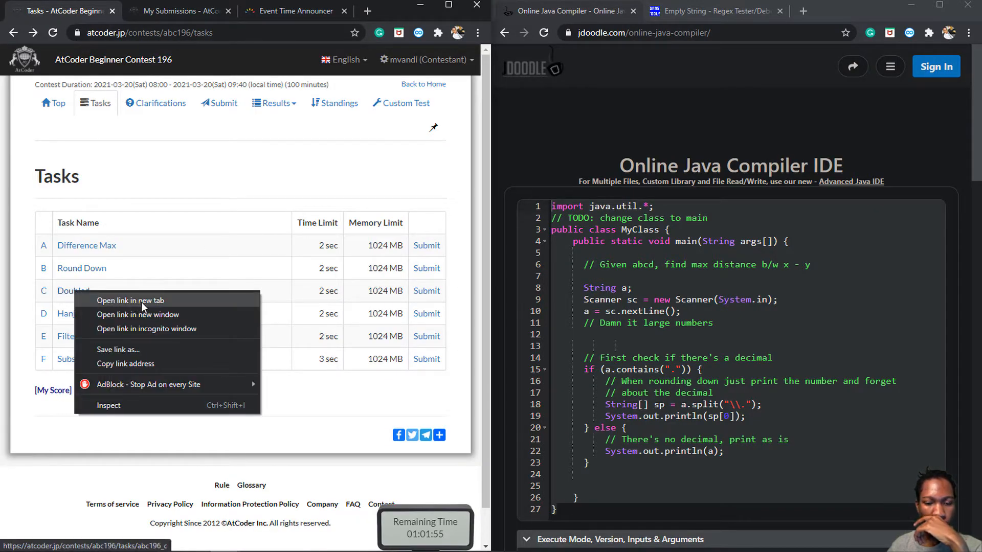
{"action": "left_click", "coordinate": [131, 300]}
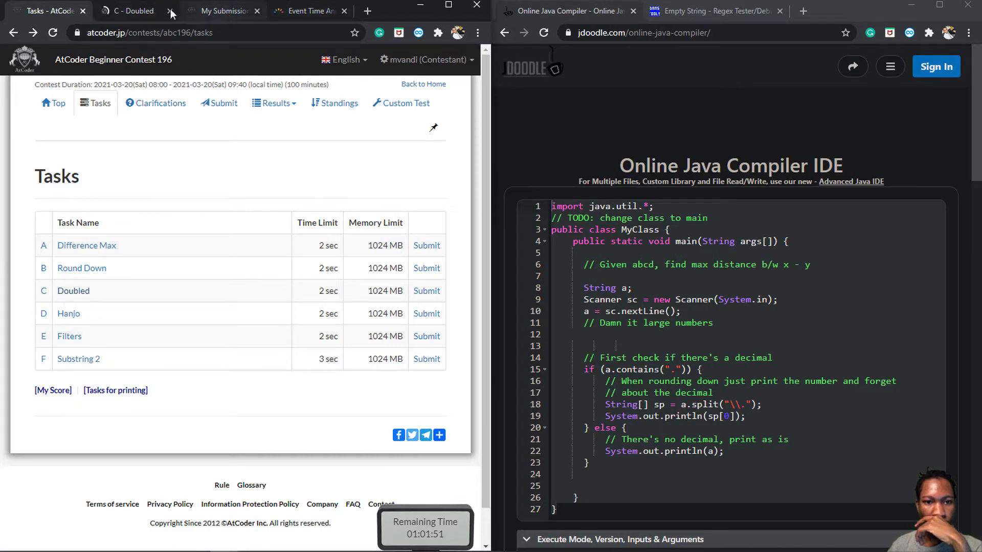
{"action": "left_click", "coordinate": [222, 10]}
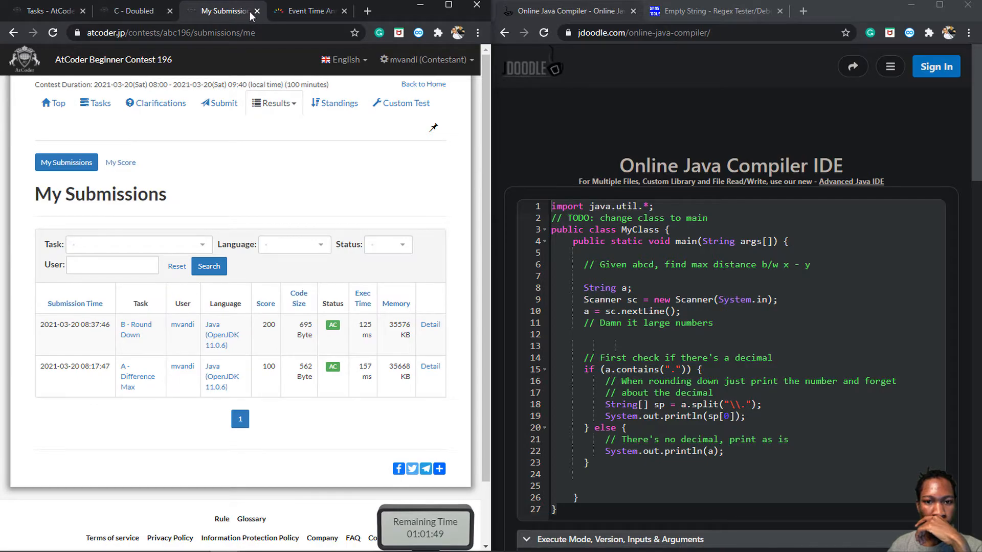
{"action": "left_click", "coordinate": [132, 11]}
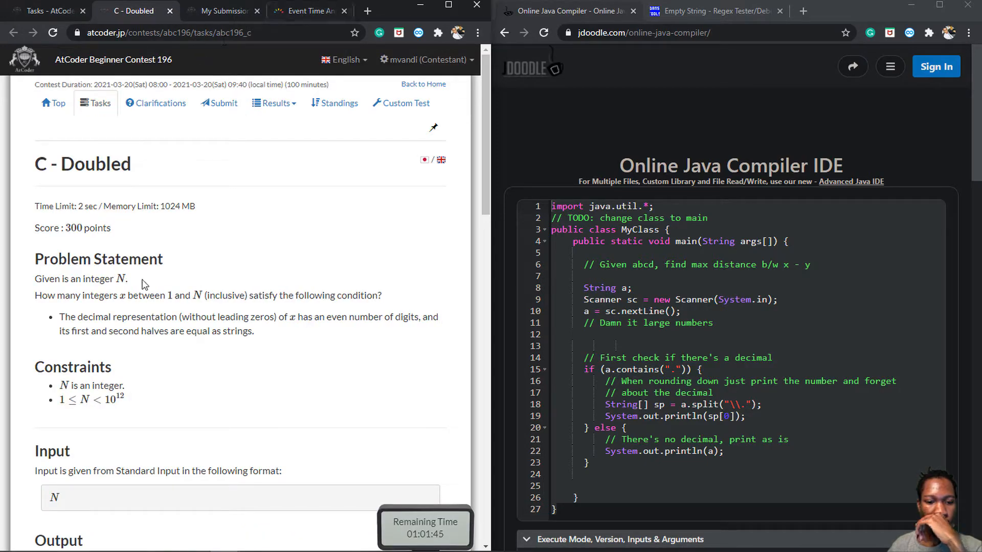
{"action": "mouse_move", "coordinate": [112, 311]}
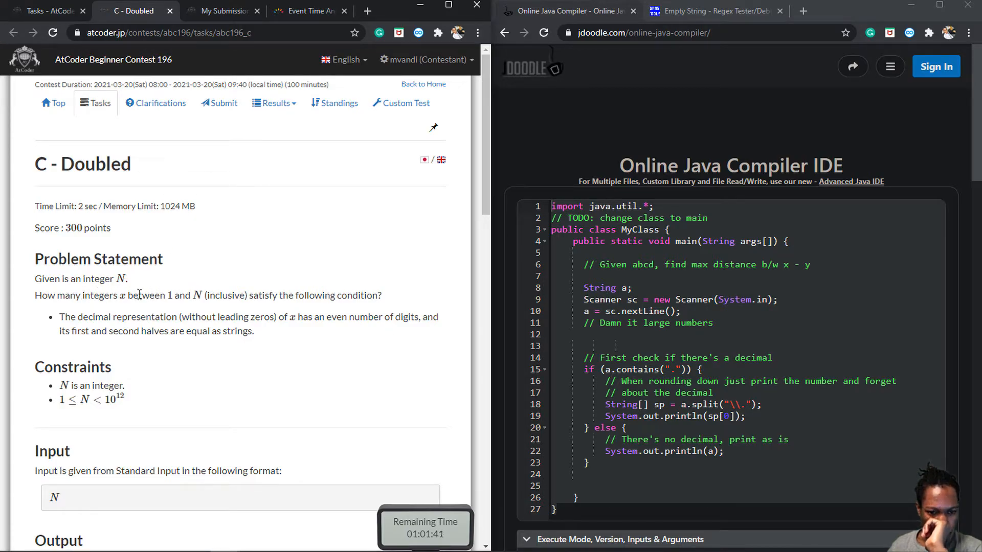
{"action": "scroll", "scroll_direction": "down", "scroll_amount": 3}
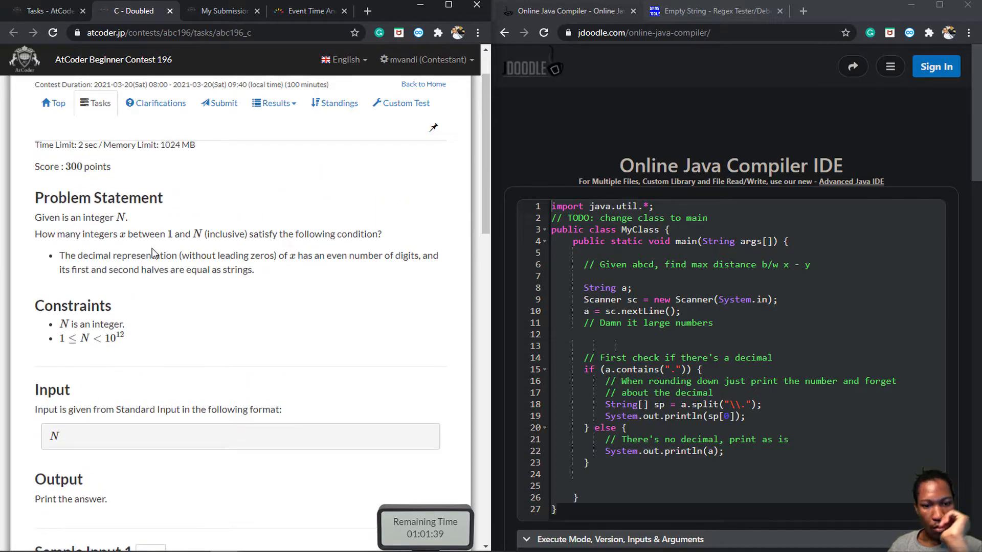
{"action": "mouse_move", "coordinate": [331, 243]}
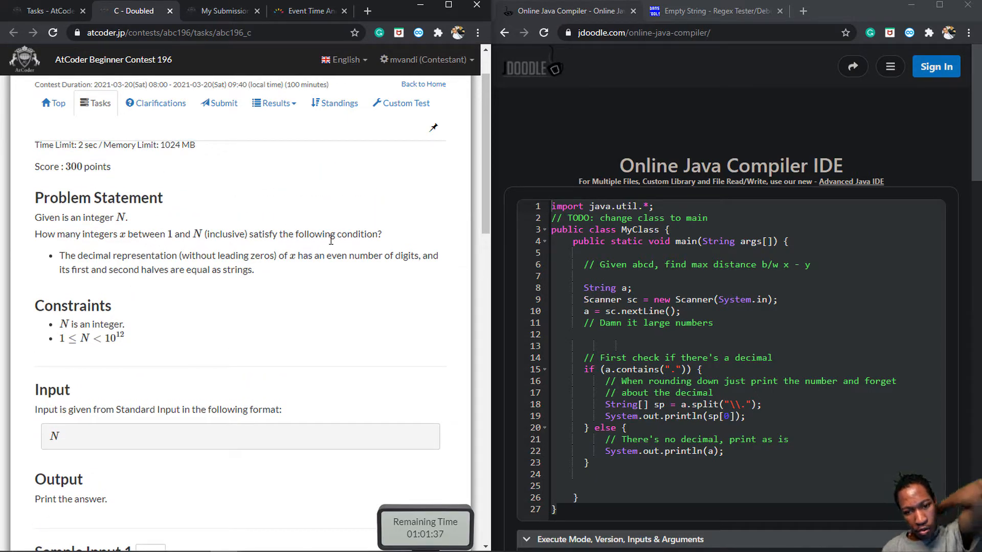
{"action": "mouse_move", "coordinate": [268, 247]}
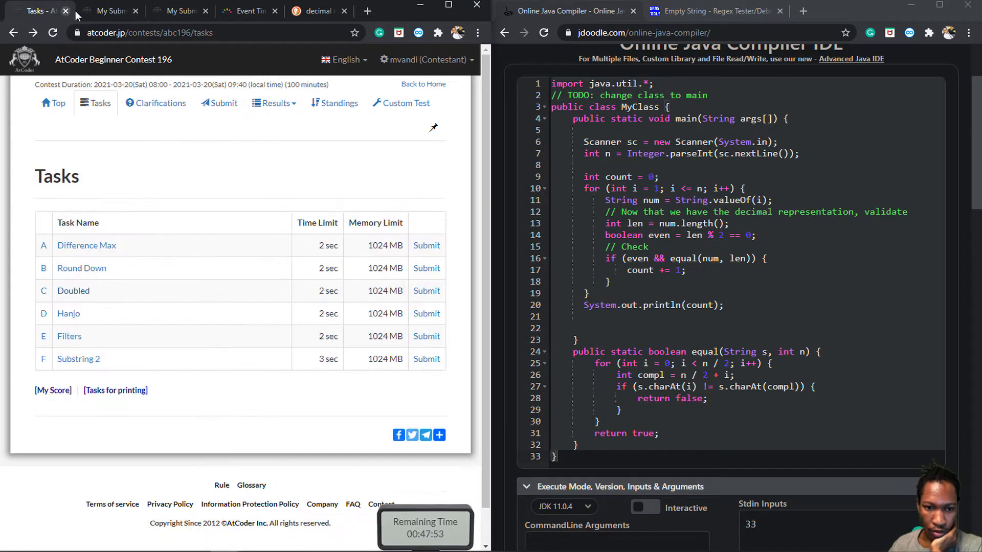
View the RE verdict with score 0 for the C - Doubled submission.
{"action": "left_click", "coordinate": [113, 10]}
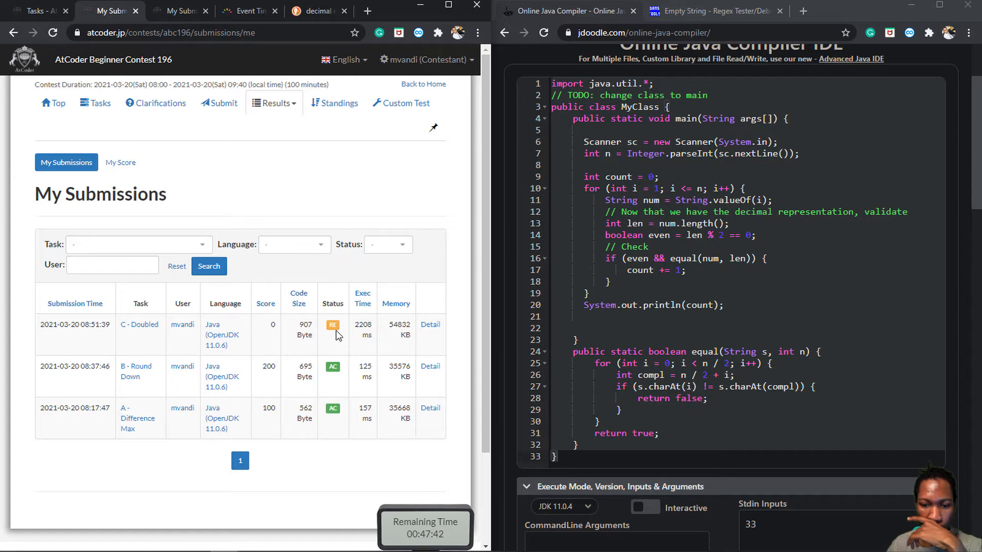
{"action": "mouse_move", "coordinate": [400, 259]}
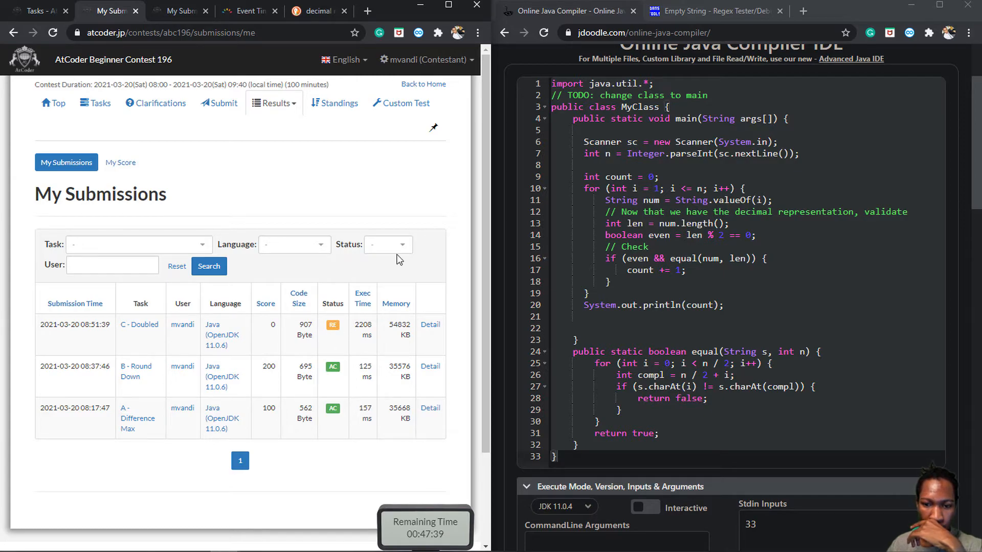
{"action": "left_click", "coordinate": [387, 244]}
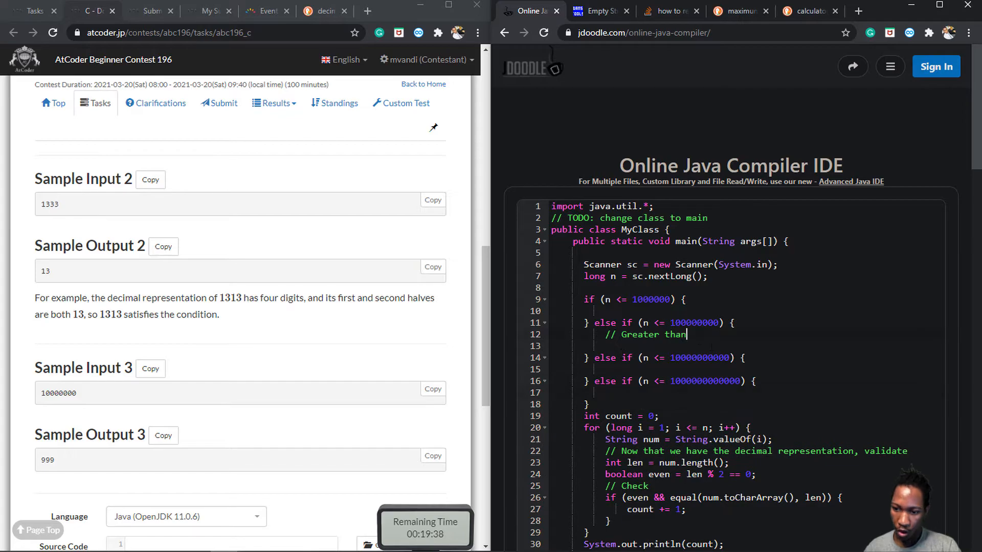
{"action": "type", "text": "Add"}
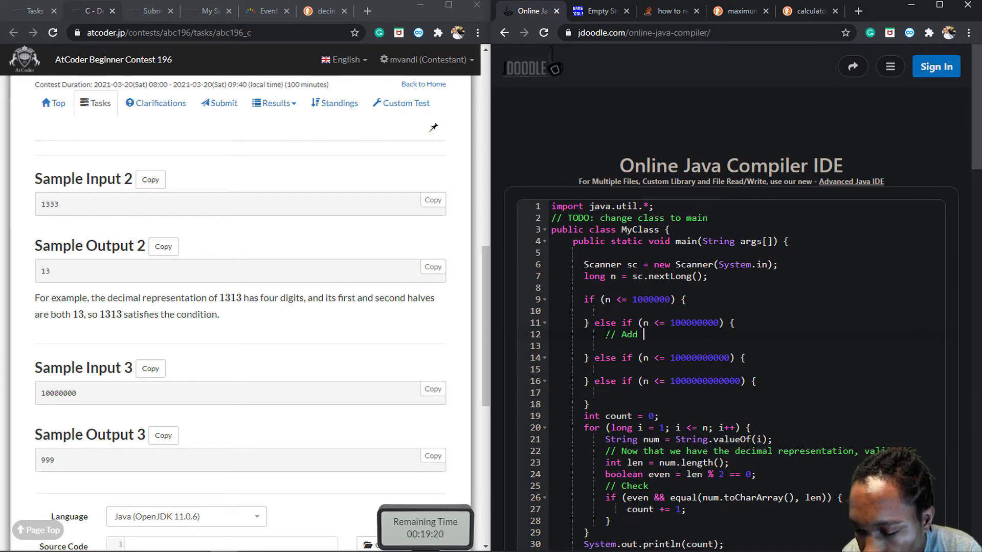
{"action": "scroll", "scroll_direction": "down", "scroll_amount": 3}
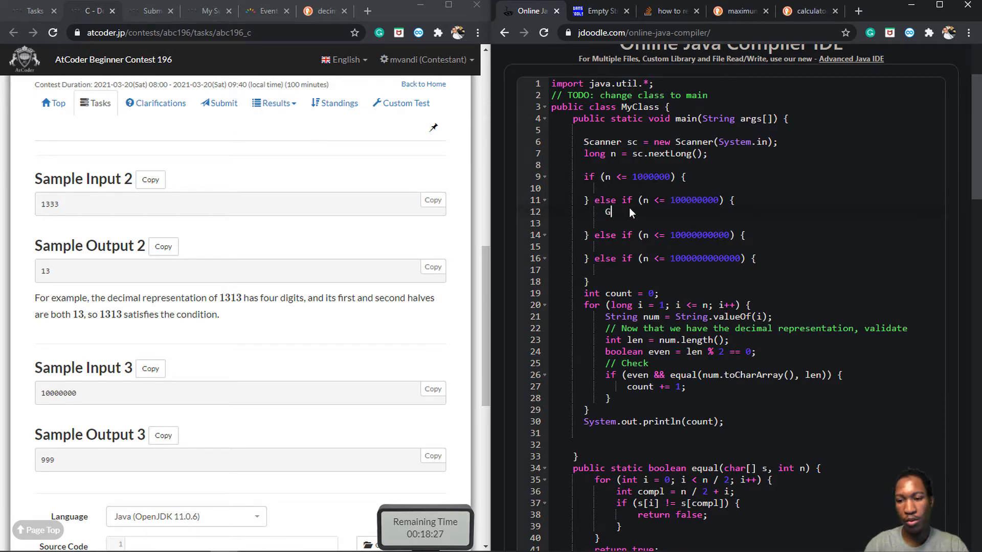
{"action": "type", "text": "// Greater than 1000000 <= 100000000"}
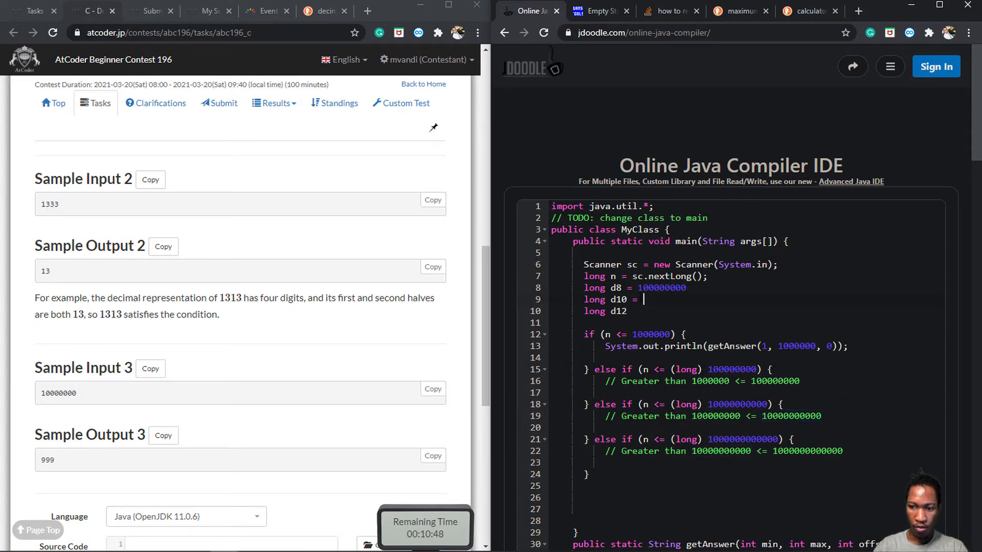
{"action": "type", "text": "10000000000;"}
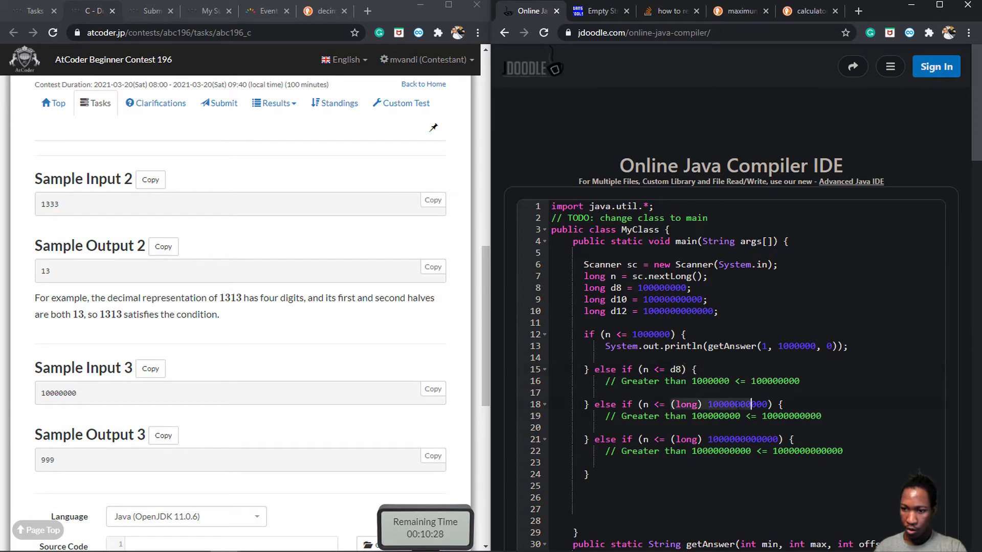
Print getAnswer(1, 1000000, 0) in the second range branch.
{"action": "scroll", "scroll_direction": "down", "scroll_amount": 3}
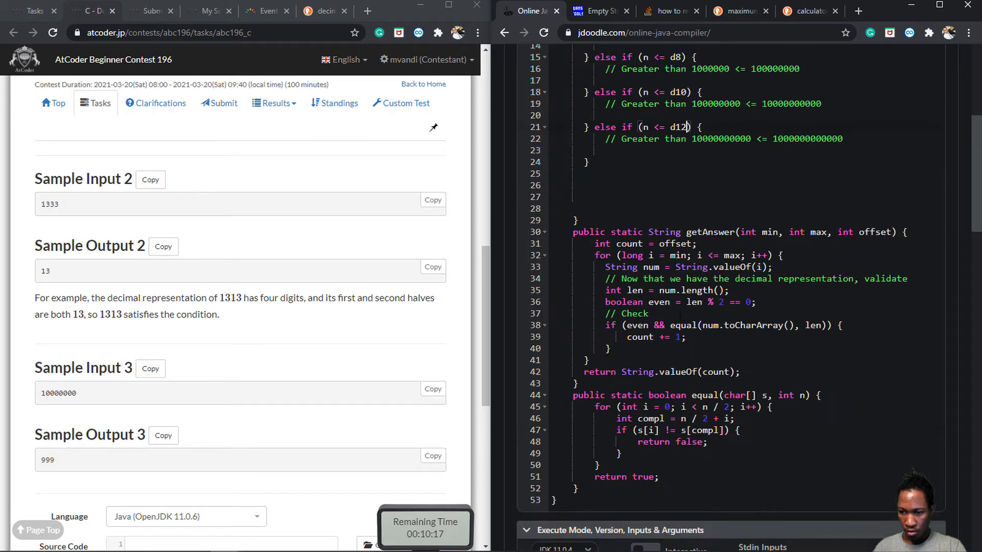
{"action": "scroll", "scroll_direction": "up", "scroll_amount": 3}
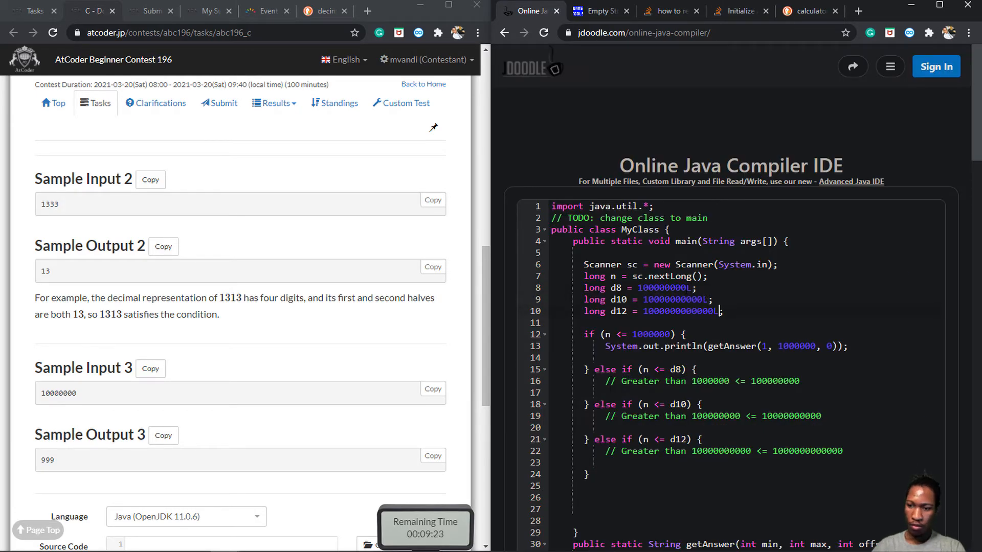
{"action": "scroll", "scroll_direction": "down", "scroll_amount": 3}
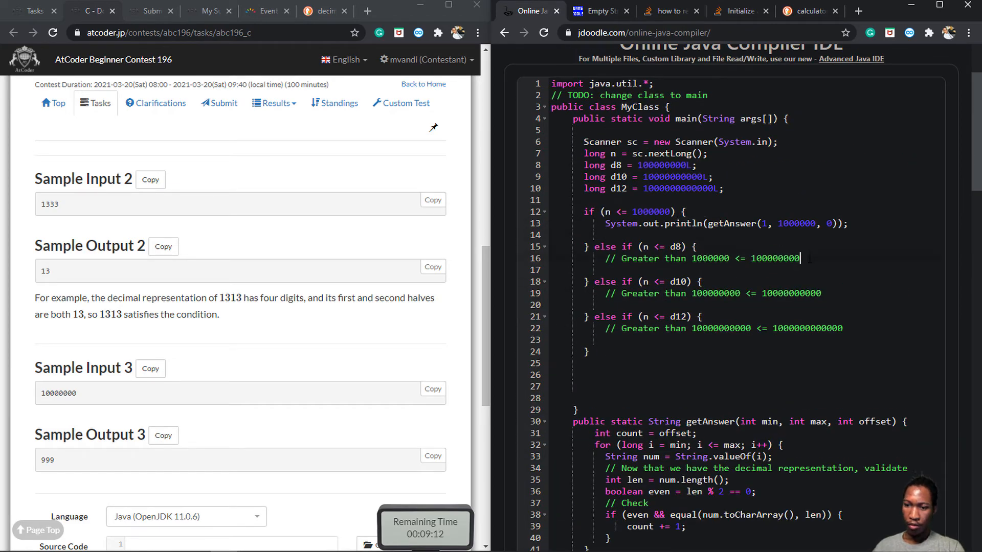
{"action": "type", "text": "System.out.println(getAnswer(1, 1000000, 0));"}
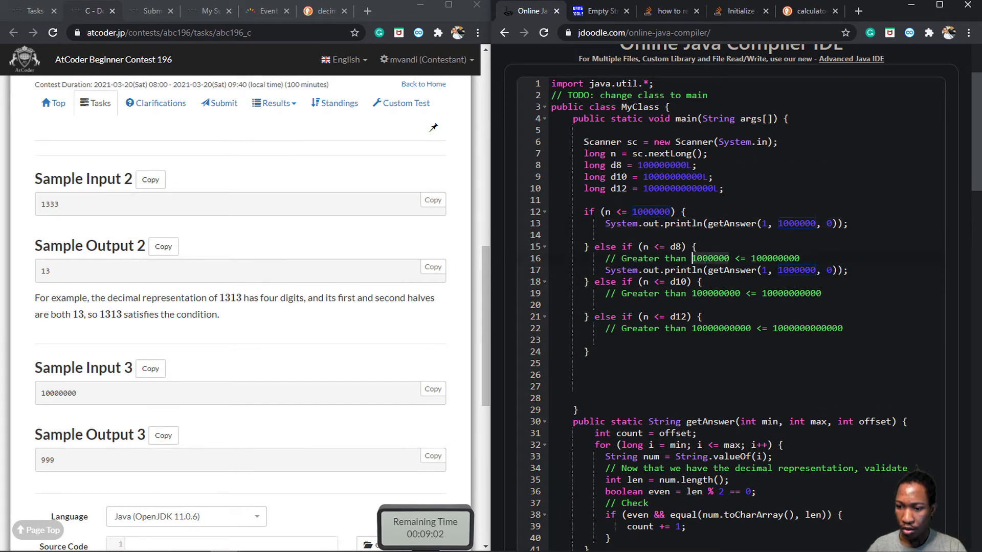